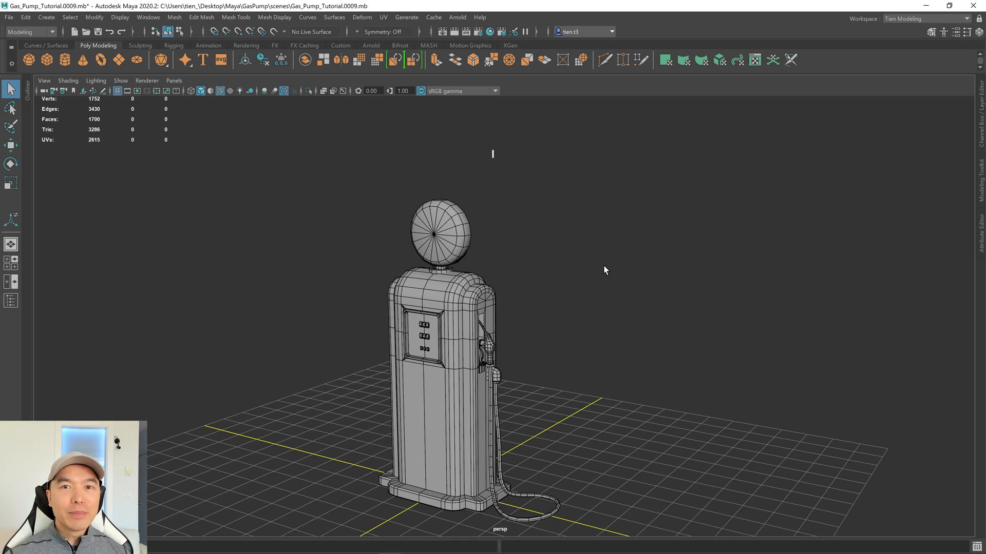
{"action": "mouse_move", "coordinate": [525, 304]}
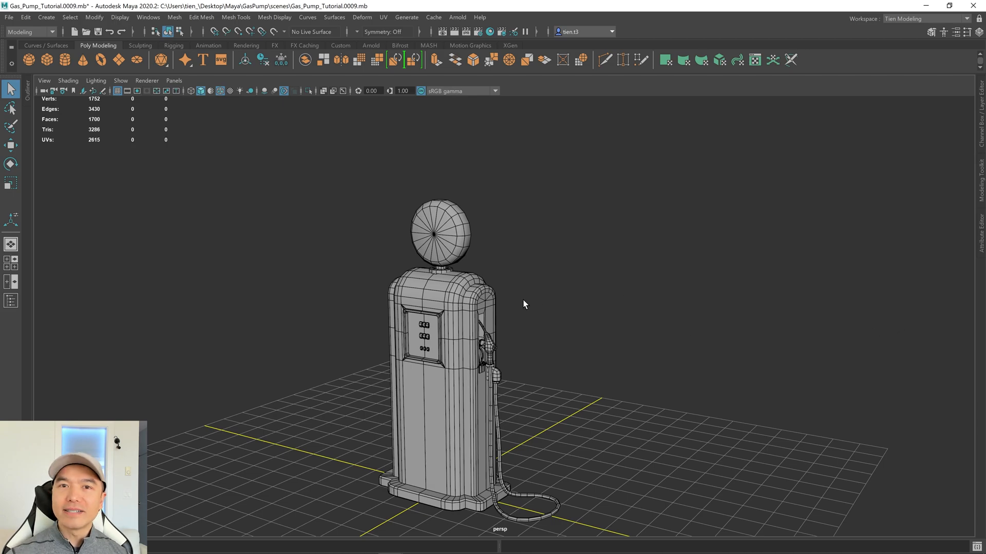
{"action": "mouse_move", "coordinate": [457, 320]}
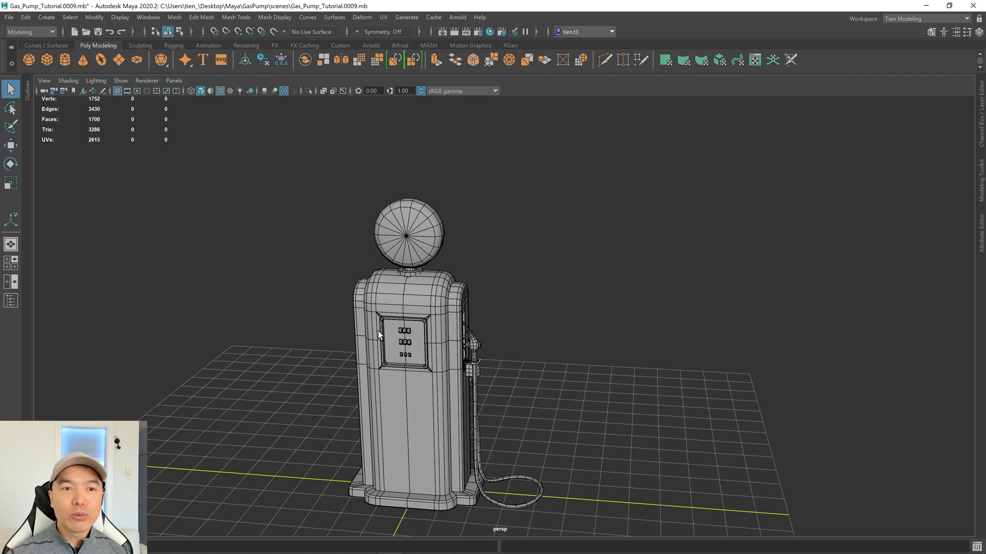
{"action": "mouse_move", "coordinate": [334, 328]}
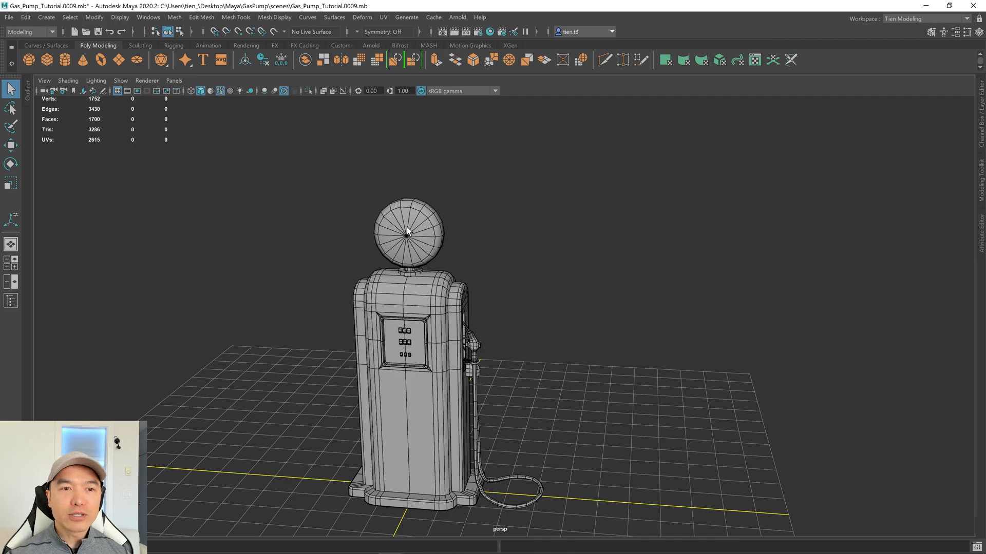
{"action": "mouse_move", "coordinate": [478, 370]}
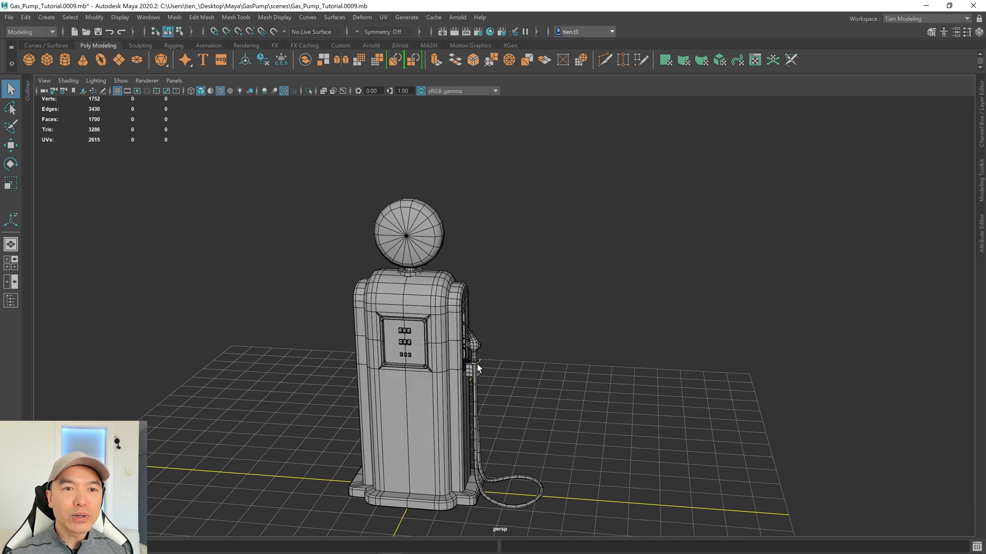
{"action": "mouse_move", "coordinate": [592, 271]}
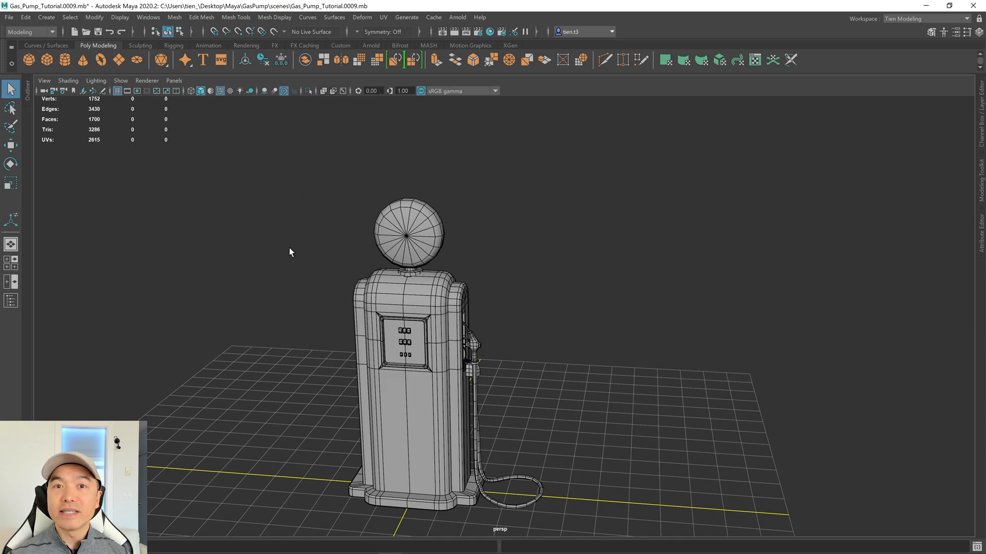
- Bring up the Mesh menu to reach the Cleanup options for the gas pump
{"action": "left_click_drag", "start_coordinate": [290, 252], "coordinate": [637, 528]}
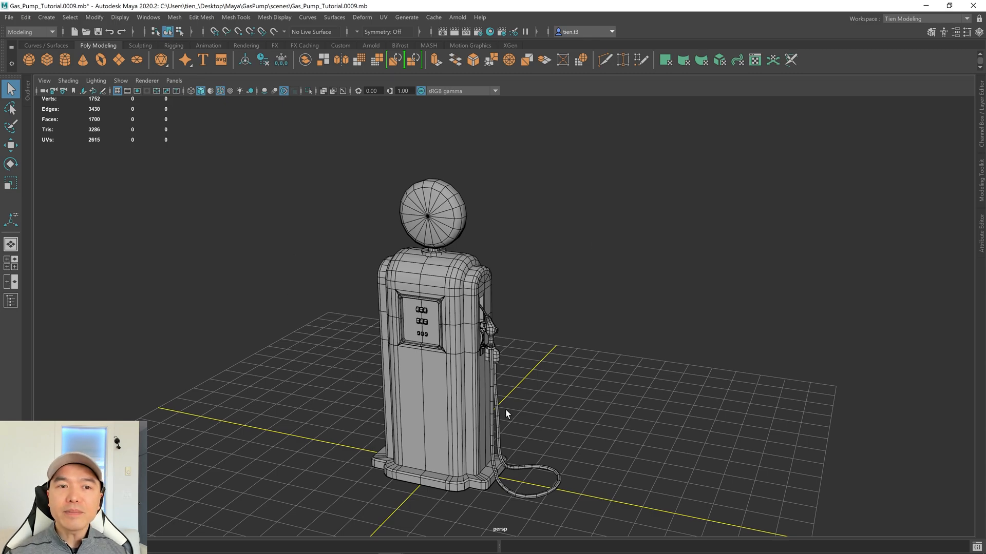
{"action": "mouse_move", "coordinate": [502, 408]}
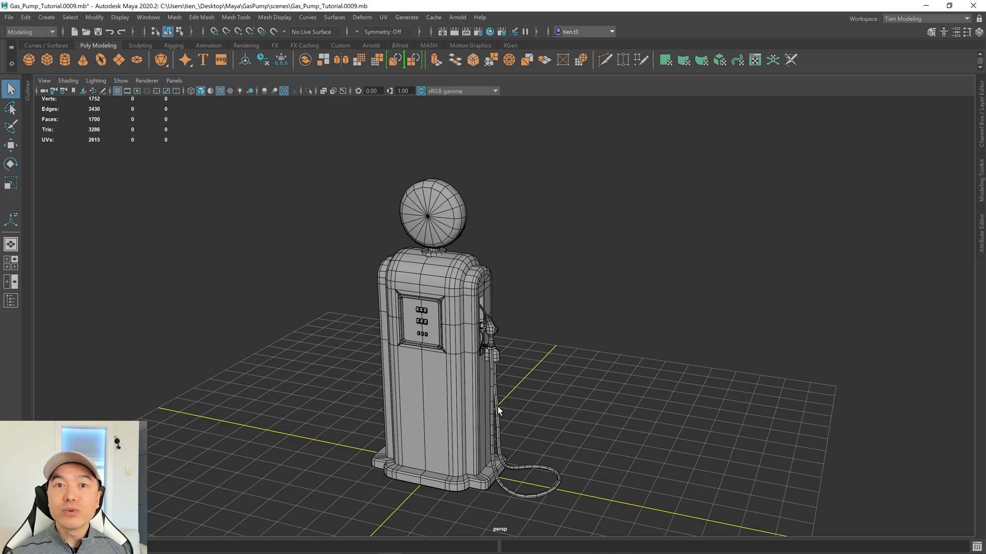
{"action": "mouse_move", "coordinate": [304, 202]}
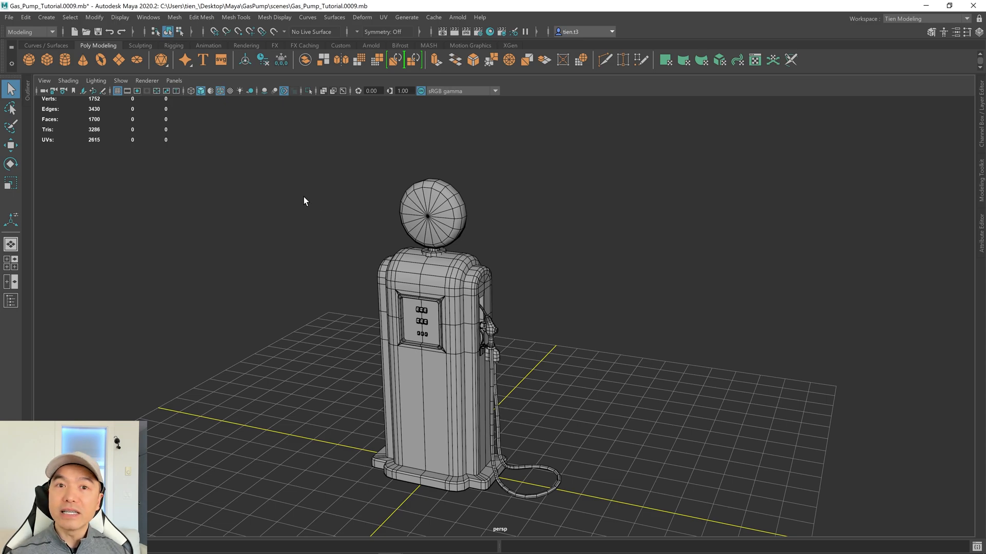
{"action": "left_click", "coordinate": [175, 17]}
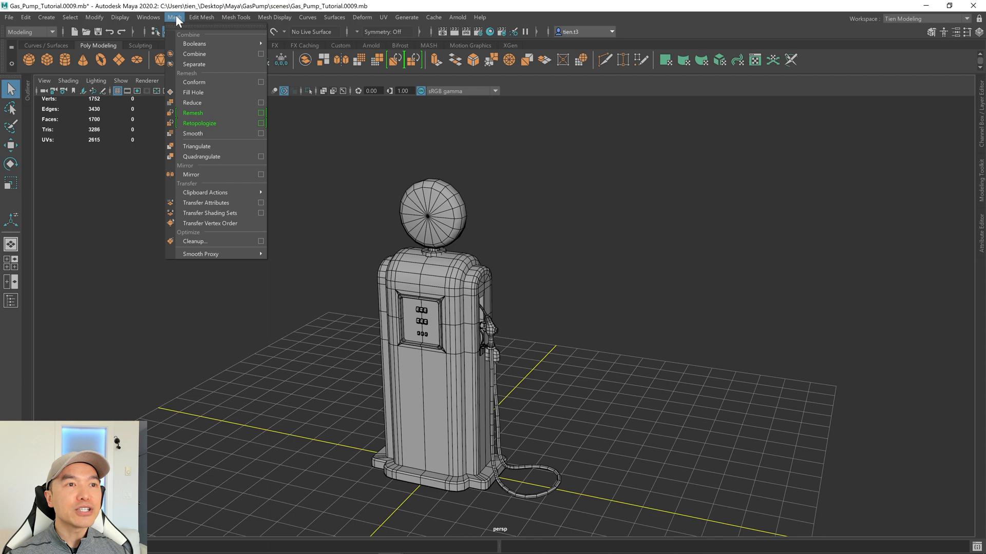
{"action": "mouse_move", "coordinate": [217, 242]}
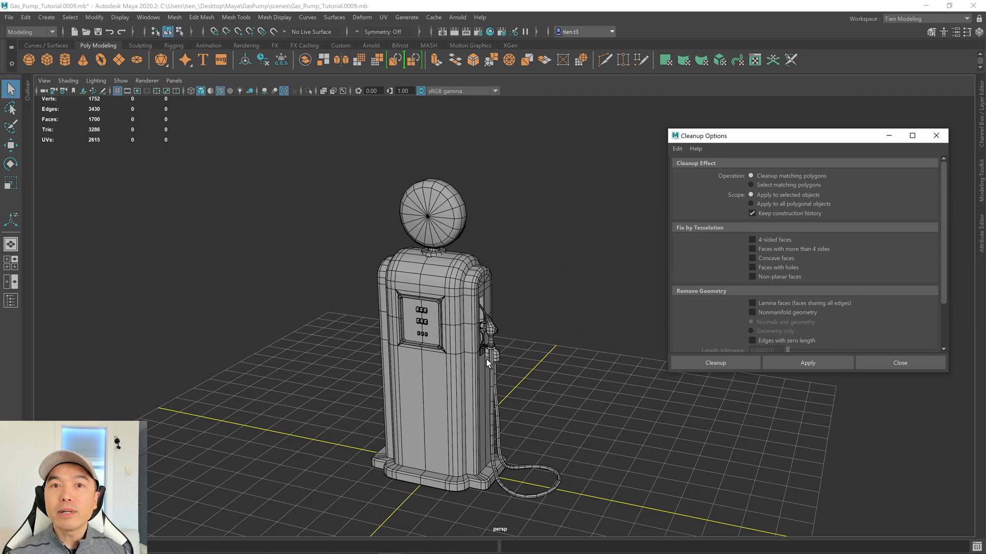
{"action": "mouse_move", "coordinate": [287, 199]}
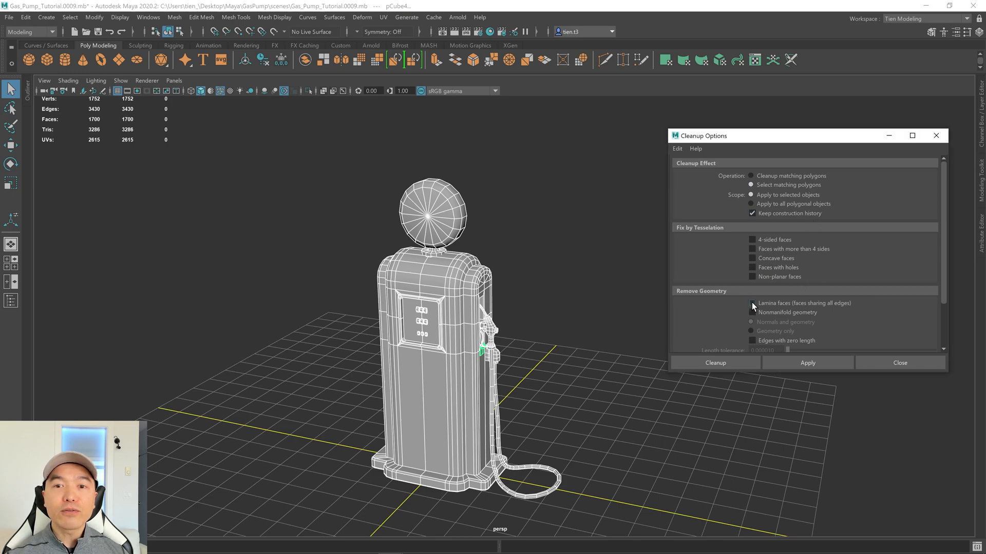
- Enable the nonmanifold geometry check and inspect the flagged point on the pump body
{"action": "left_click", "coordinate": [752, 303]}
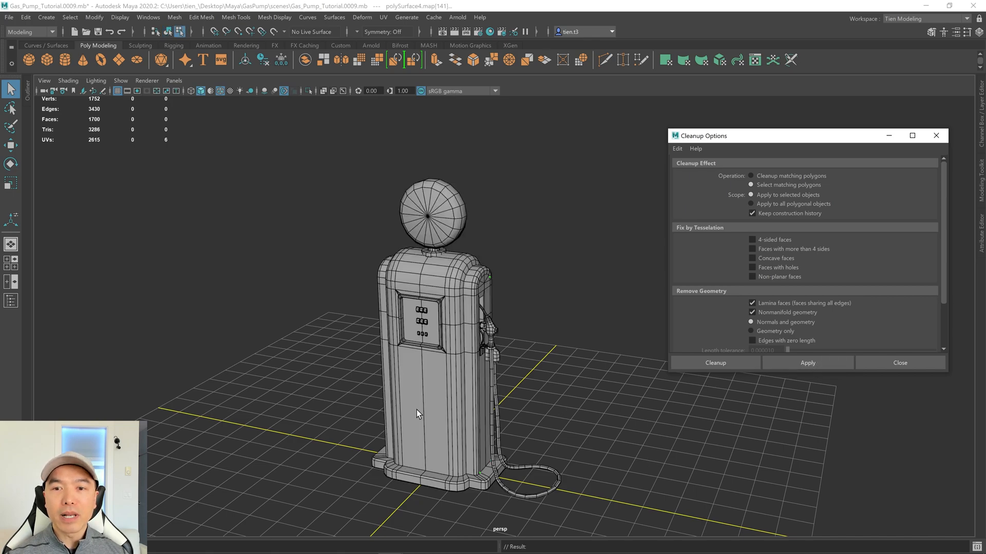
{"action": "left_click_drag", "start_coordinate": [418, 414], "coordinate": [509, 432]}
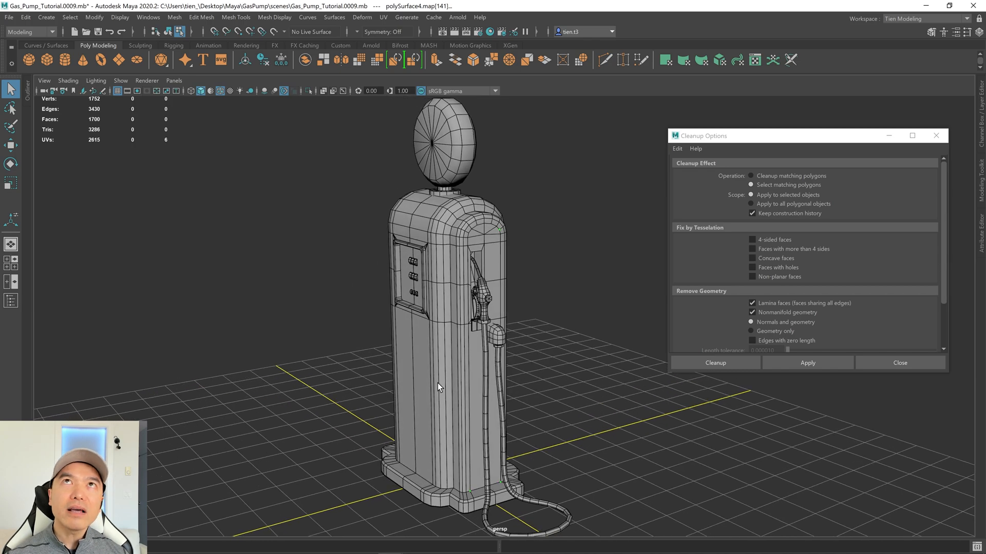
{"action": "mouse_move", "coordinate": [518, 439]}
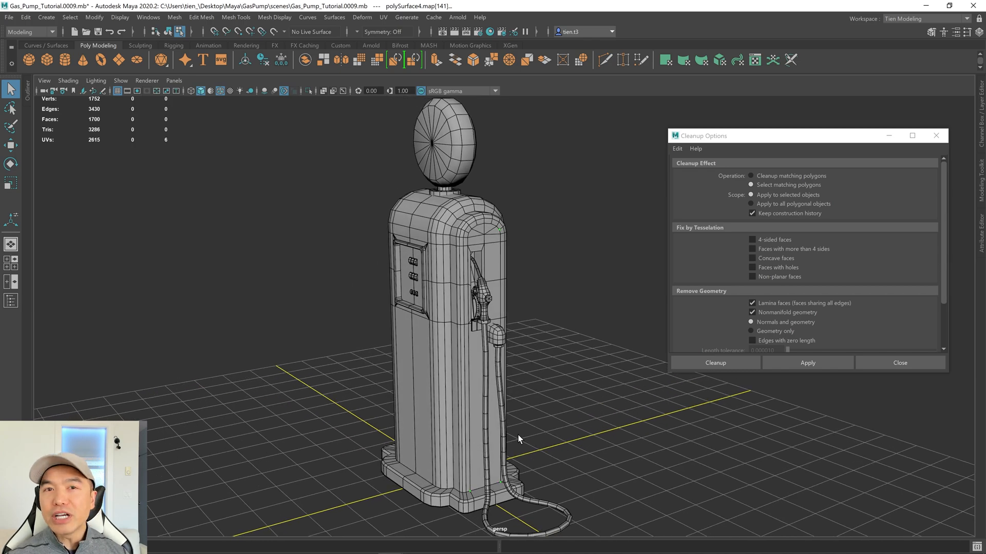
{"action": "mouse_move", "coordinate": [440, 369]}
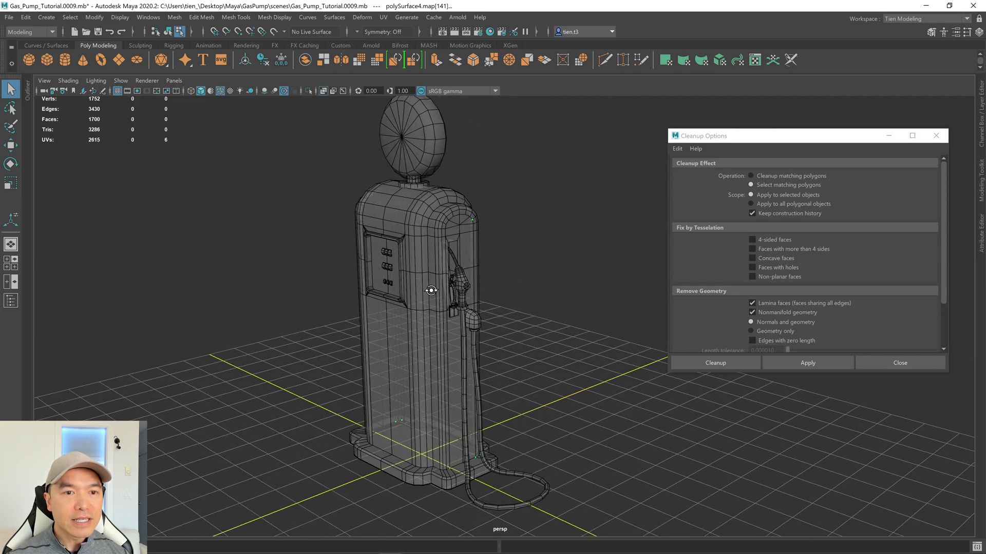
{"action": "mouse_move", "coordinate": [488, 315]}
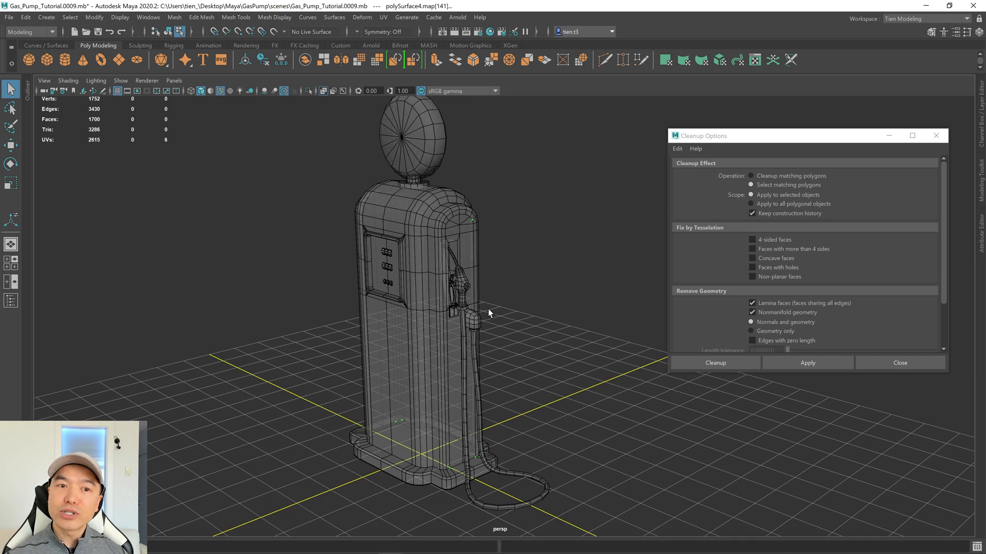
{"action": "mouse_move", "coordinate": [289, 382]}
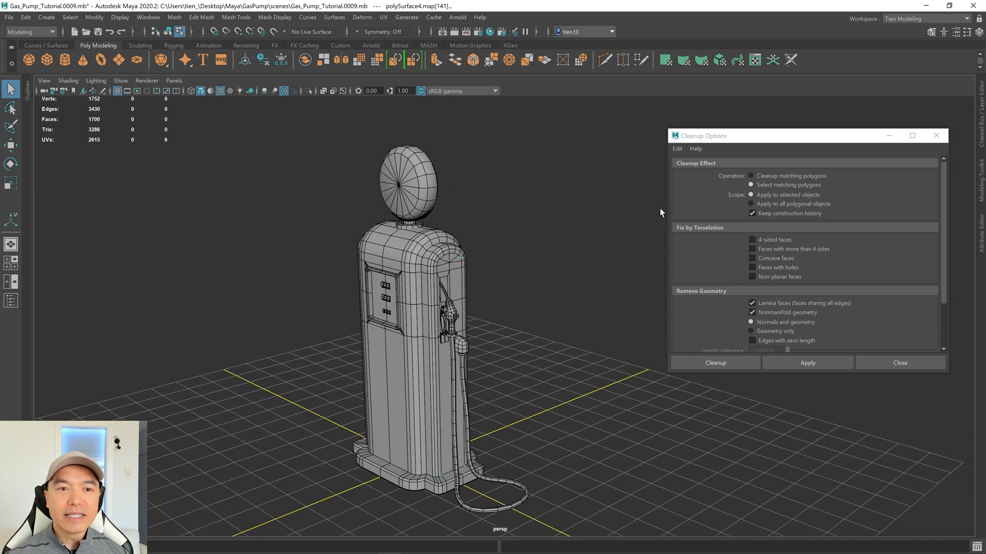
{"action": "mouse_move", "coordinate": [574, 304]}
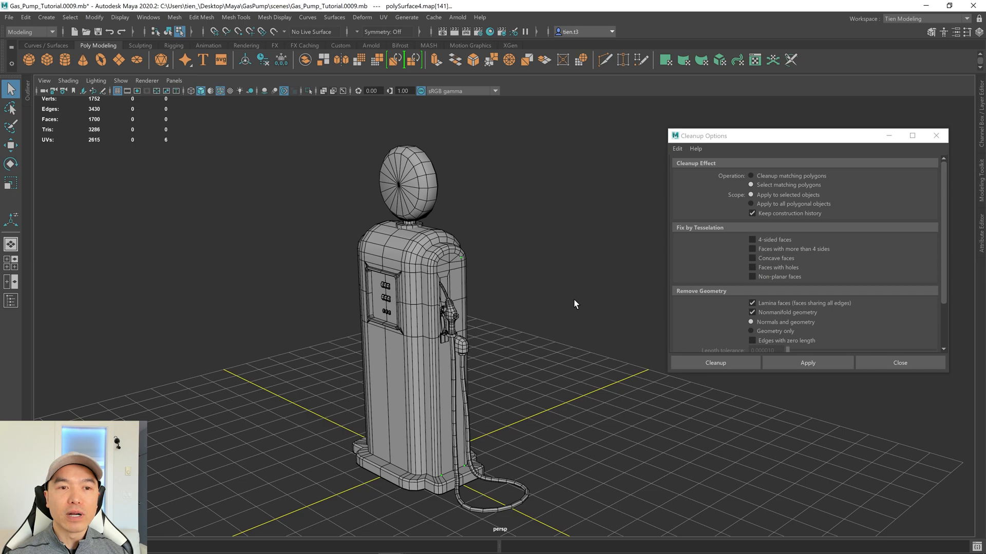
{"action": "mouse_move", "coordinate": [462, 198]}
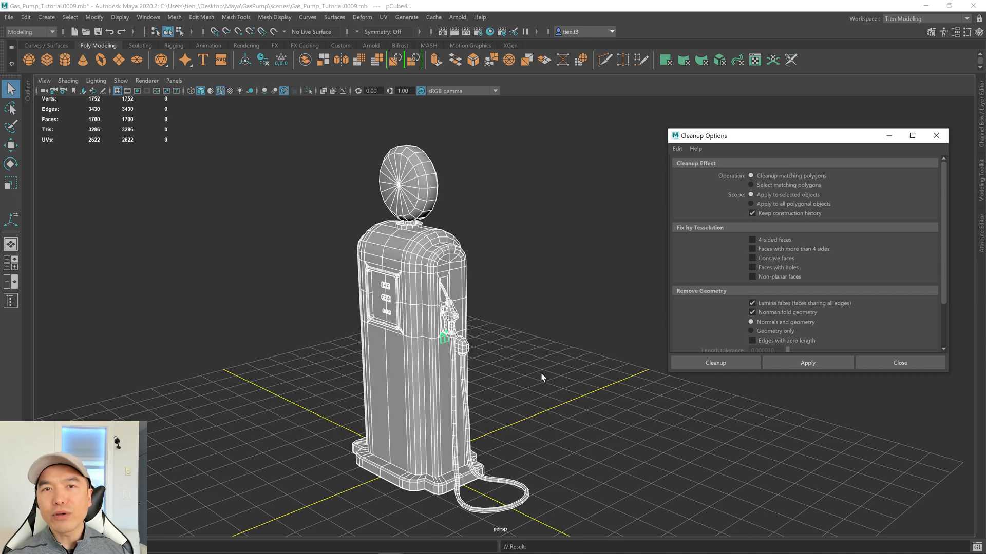
{"action": "mouse_move", "coordinate": [499, 337]}
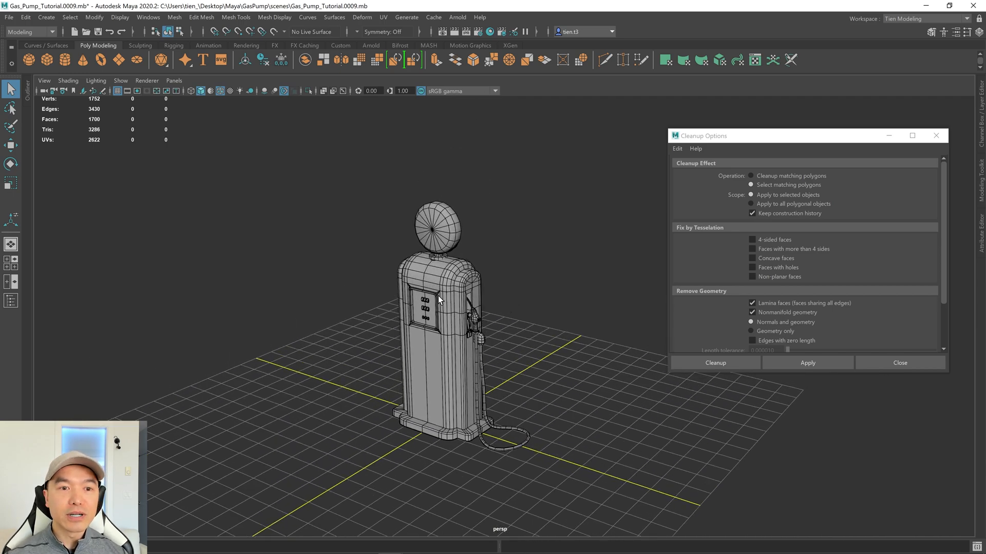
{"action": "mouse_move", "coordinate": [483, 290]}
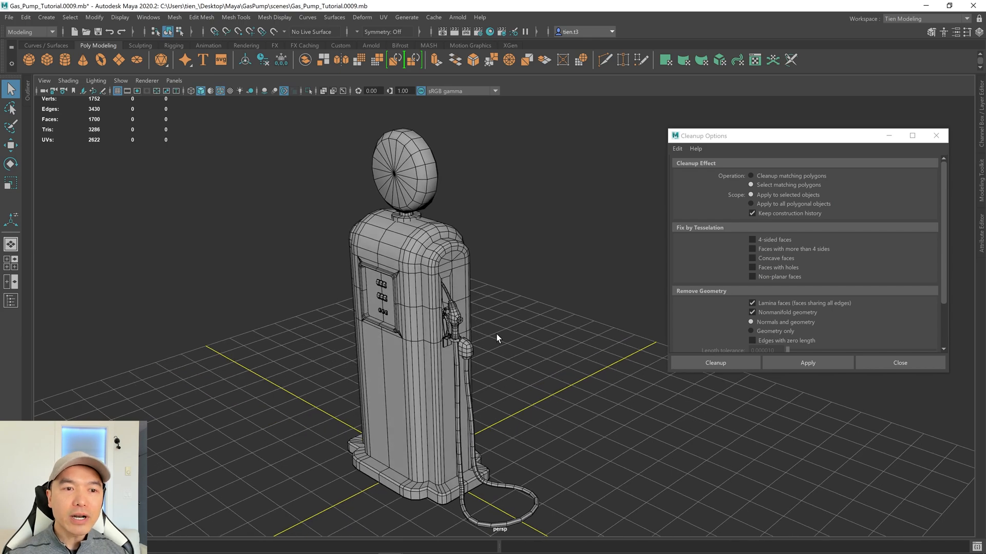
{"action": "mouse_move", "coordinate": [679, 291]}
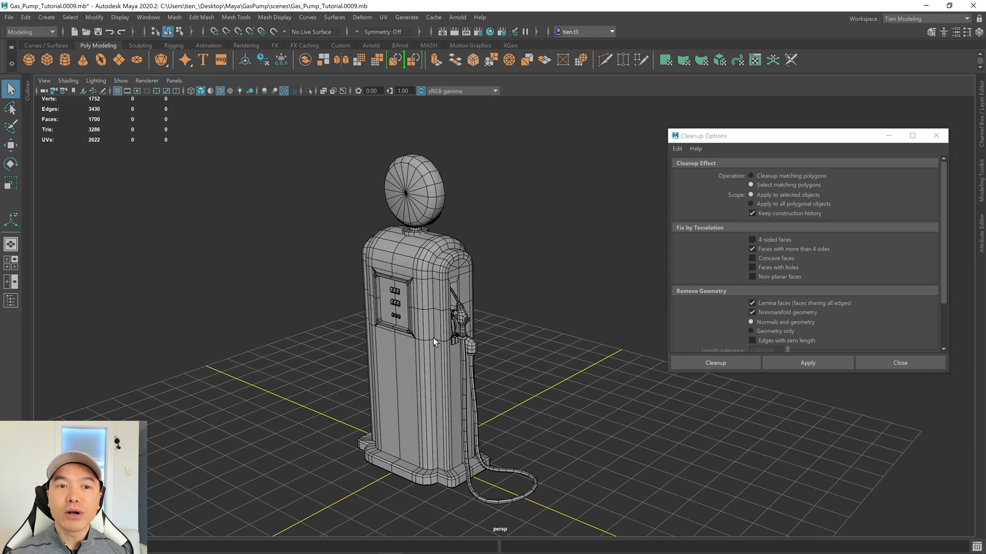
{"action": "mouse_move", "coordinate": [442, 337]}
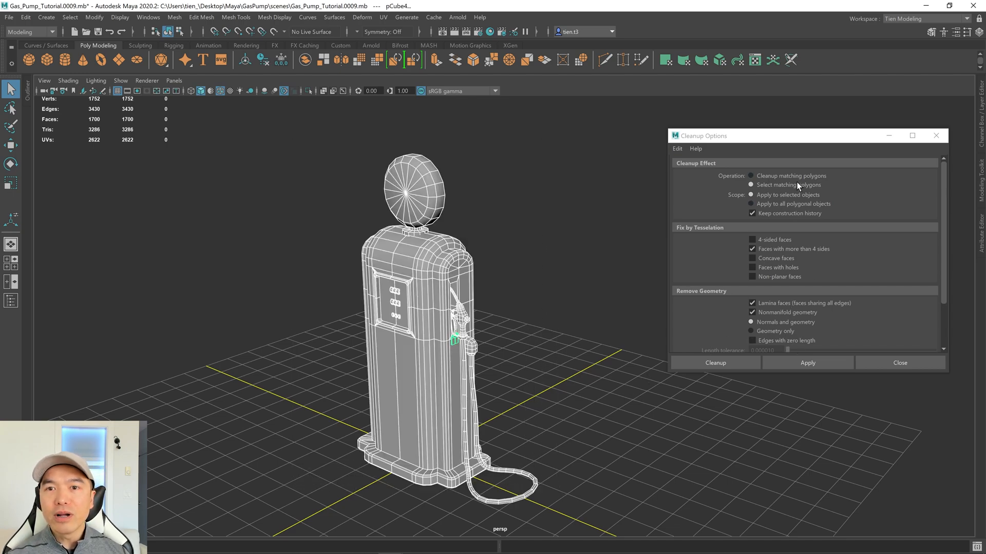
- Run the cleanup check for faces with more than four sides on the gas pump
{"action": "left_click", "coordinate": [807, 362]}
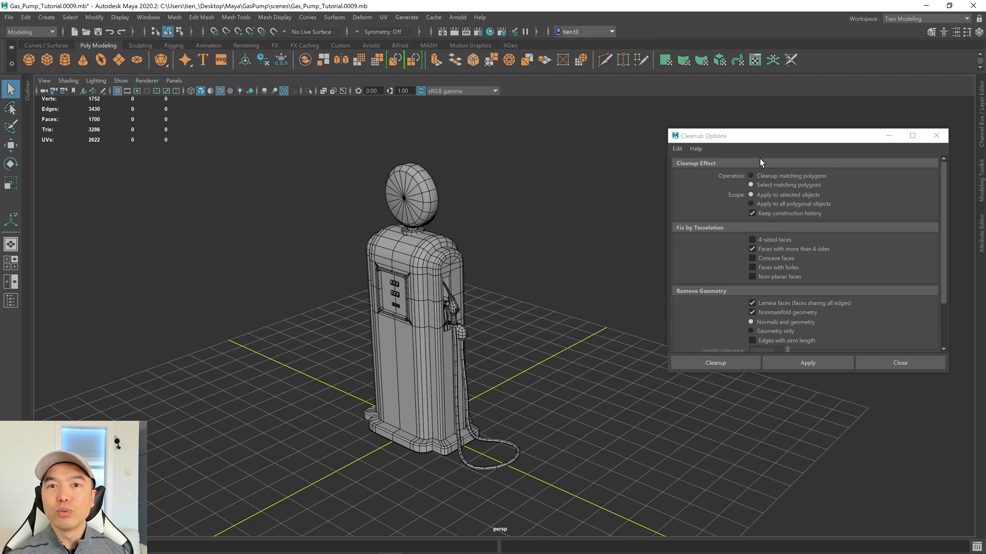
{"action": "mouse_move", "coordinate": [688, 290]}
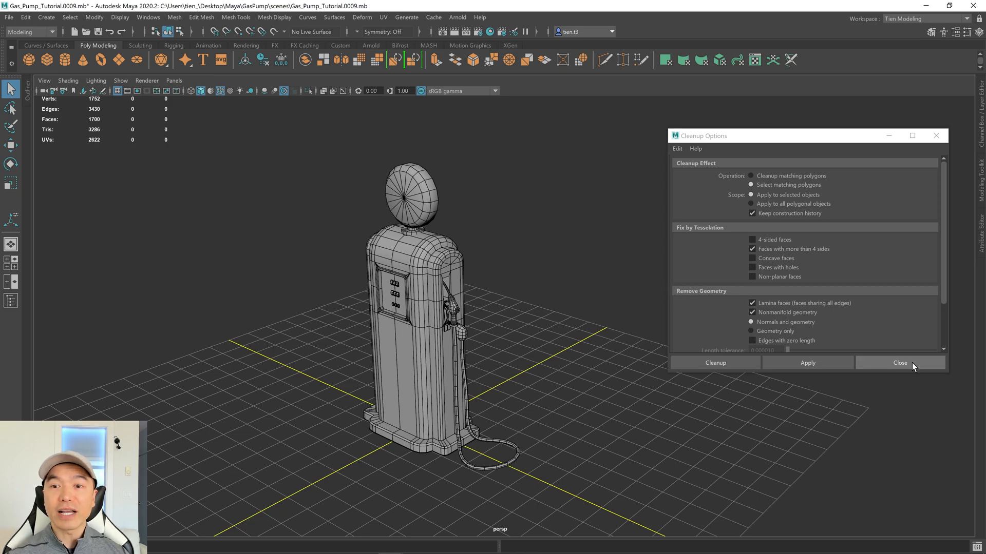
- Close the Cleanup Options window, leaving the gas pump on the grid
{"action": "left_click", "coordinate": [899, 362]}
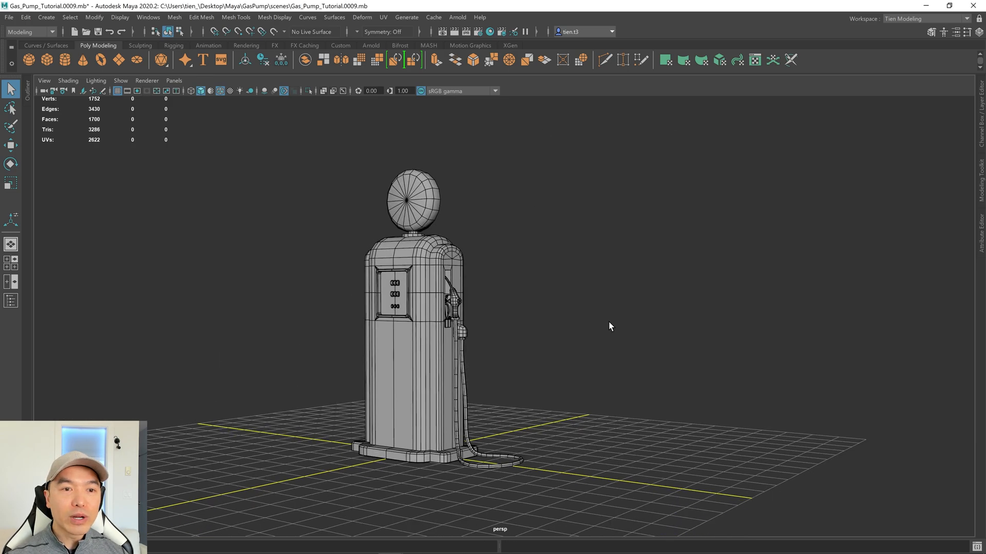